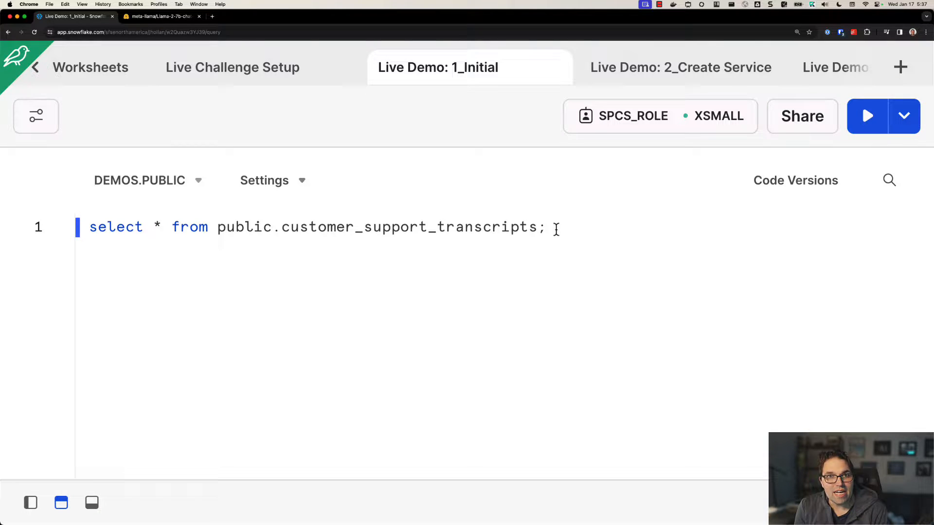
- Run the query listing all customer support transcripts and enlarge the results pane
{"action": "left_click", "coordinate": [542, 227]}
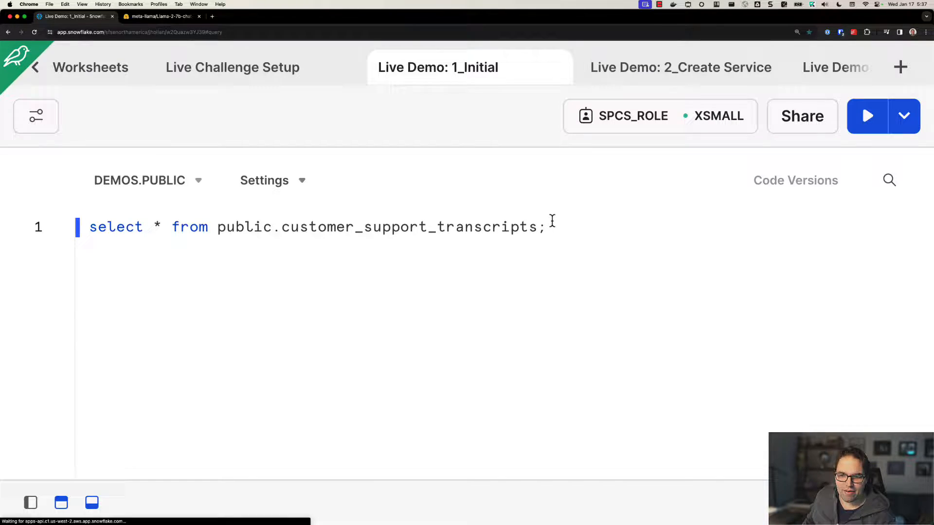
{"action": "left_click", "coordinate": [867, 116]}
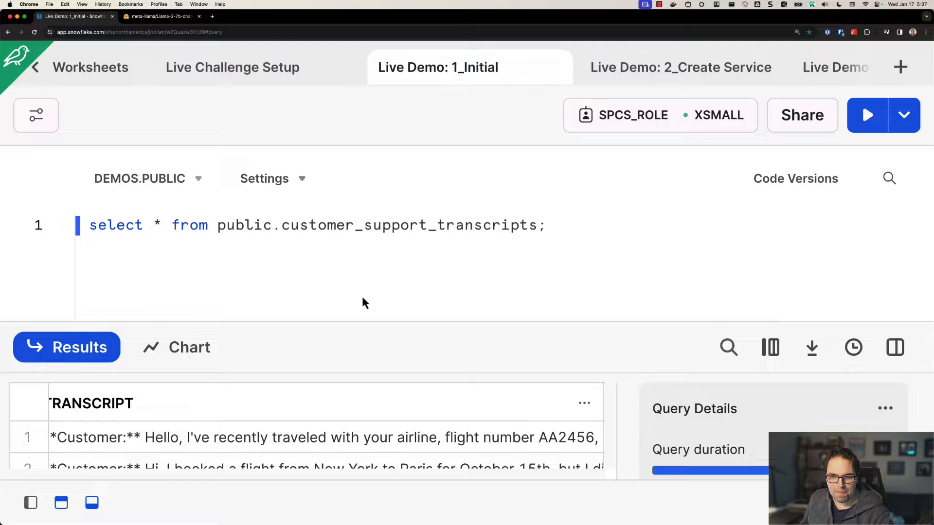
{"action": "left_click", "coordinate": [91, 503]}
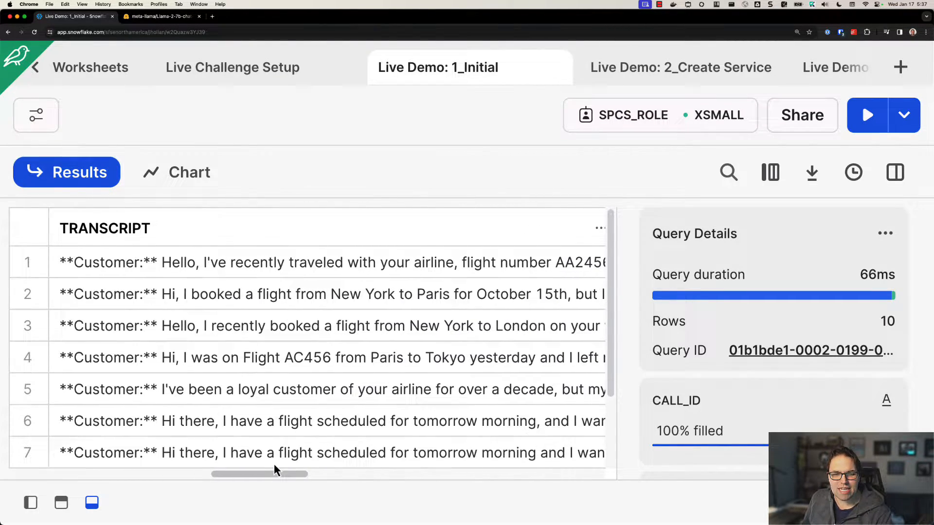
- Read the first transcript in full in the detail panel
{"action": "left_click", "coordinate": [327, 263]}
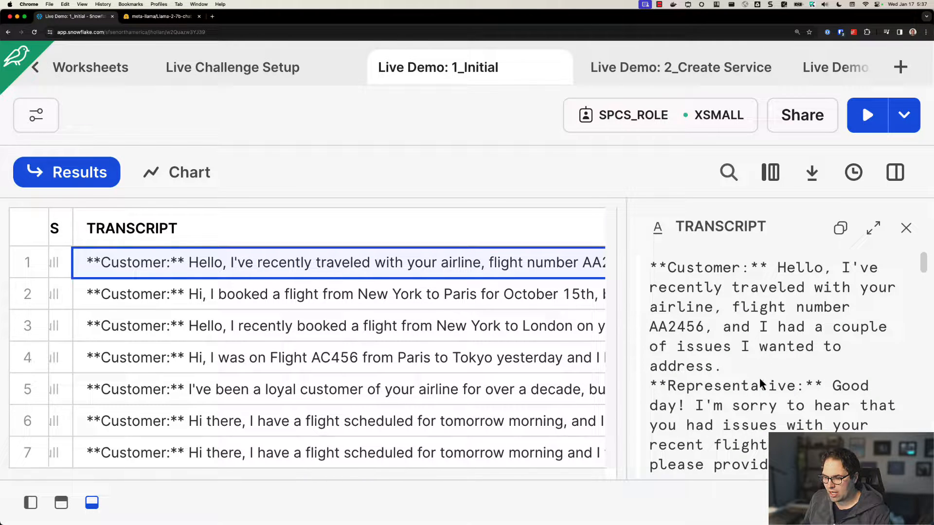
{"action": "scroll", "scroll_direction": "down", "scroll_amount": 3}
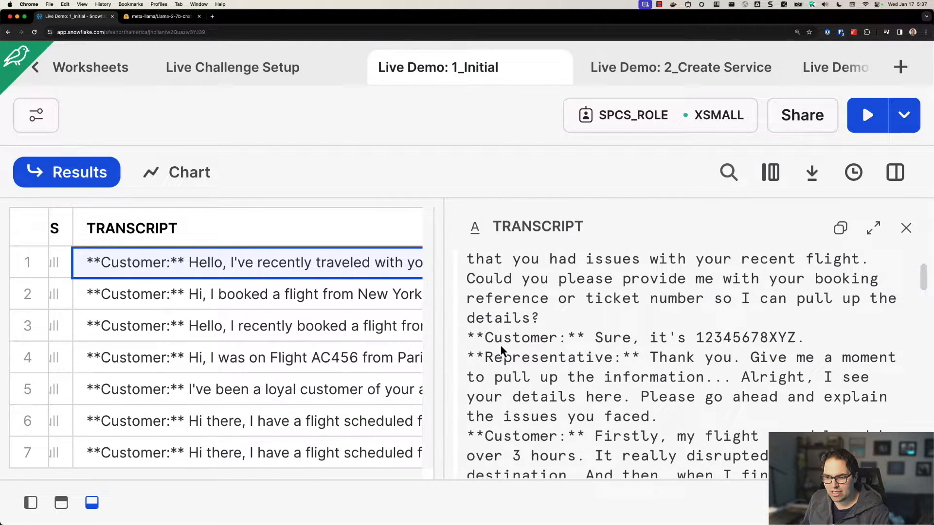
{"action": "scroll", "scroll_direction": "down", "scroll_amount": 3}
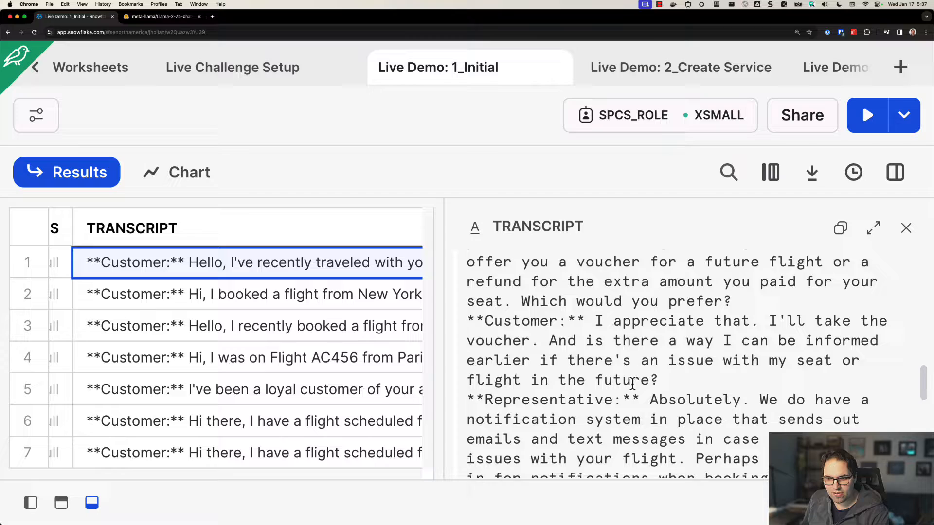
{"action": "scroll", "scroll_direction": "down", "scroll_amount": 3}
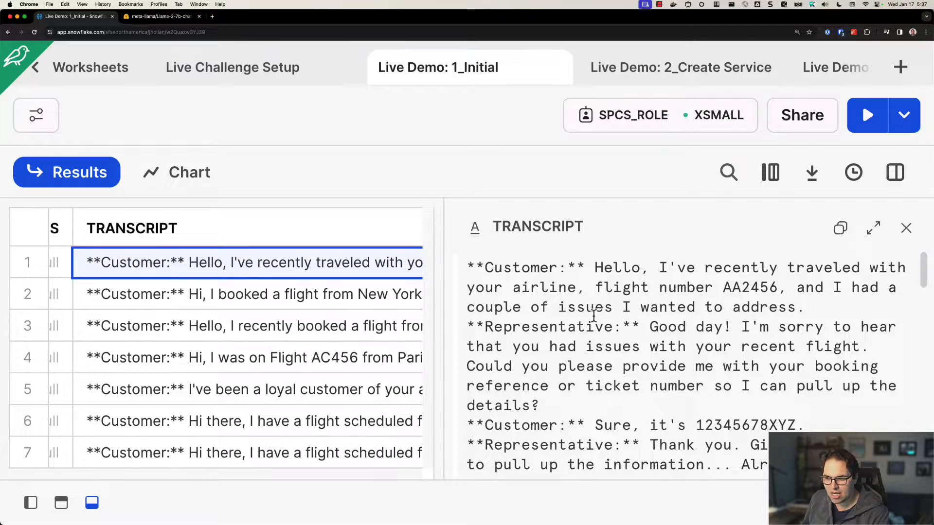
{"action": "scroll", "scroll_direction": "down", "scroll_amount": 3}
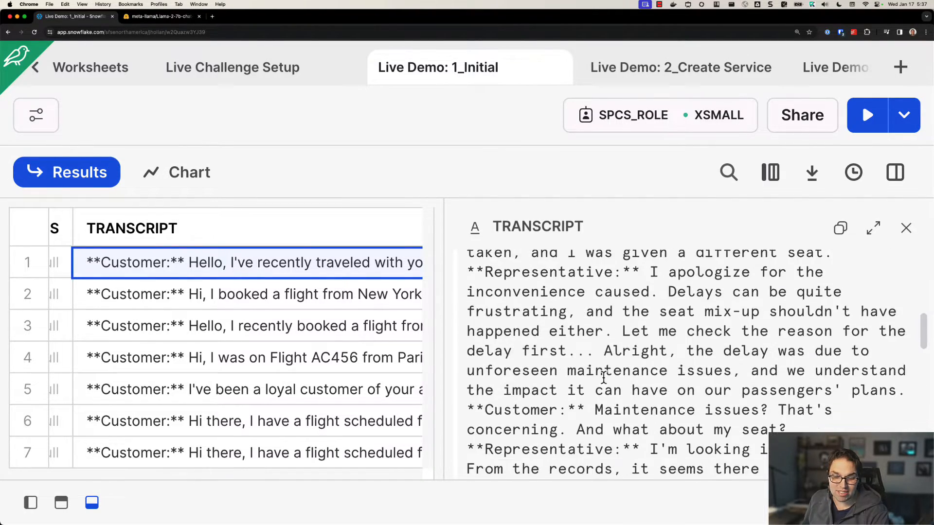
{"action": "scroll", "scroll_direction": "up", "scroll_amount": 3}
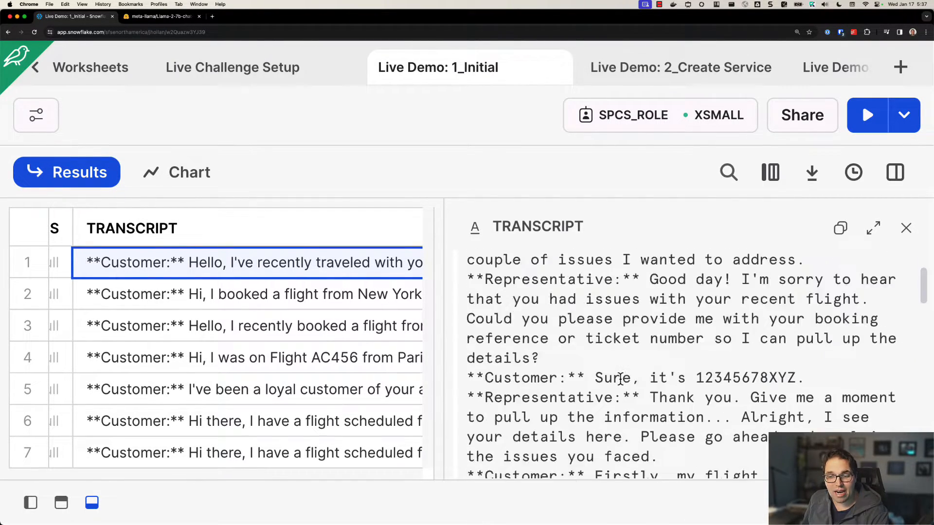
{"action": "scroll", "scroll_direction": "up", "scroll_amount": 3}
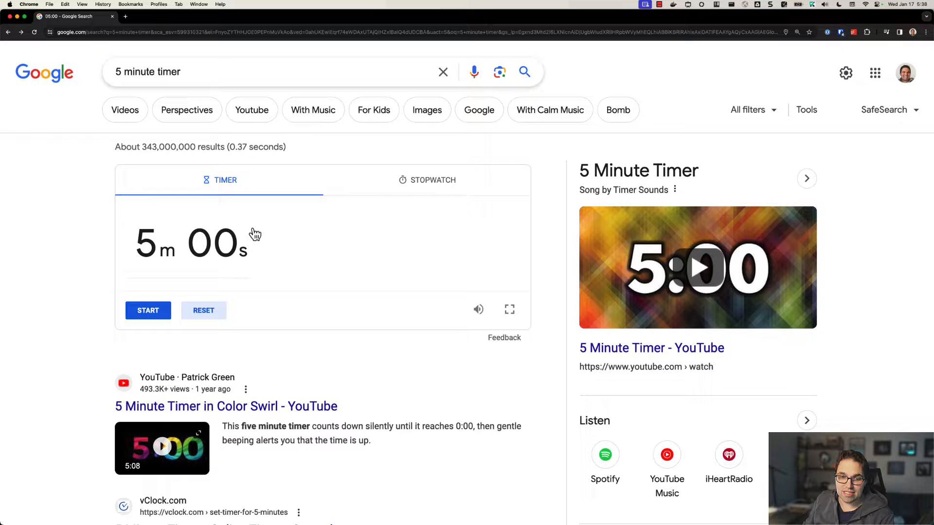
- Start the five-minute Google countdown and switch to the Llama 2 model page
{"action": "left_click", "coordinate": [147, 310]}
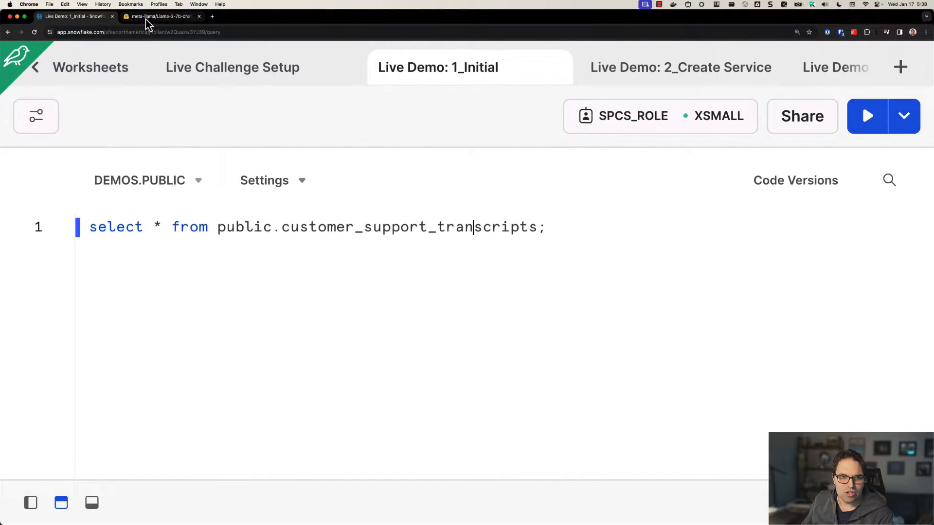
{"action": "left_click", "coordinate": [160, 17]}
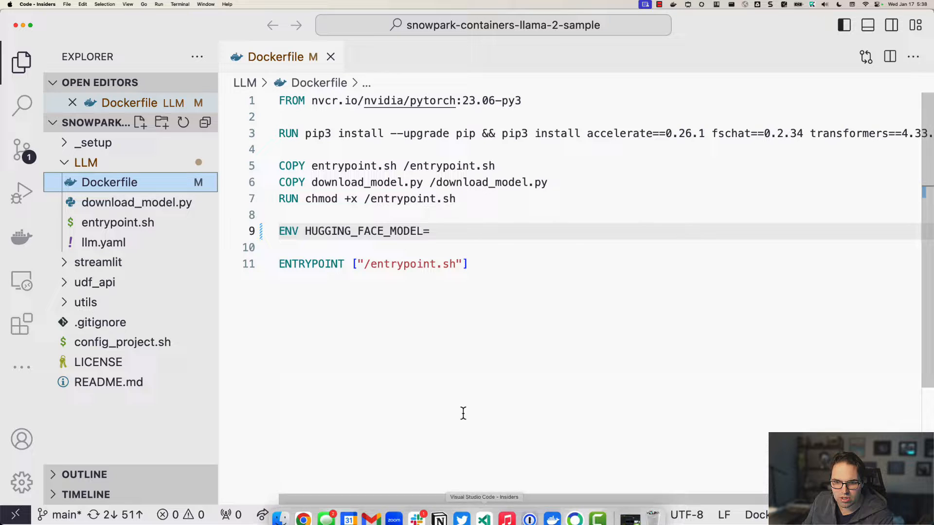
- Set HUGGING_FACE_MODEL=meta-llama/Llama-2-7b-chat-hf in the Dockerfile and build the image
{"action": "type", "text": "meta-llama/Llama-2-7b-chat-hf"}
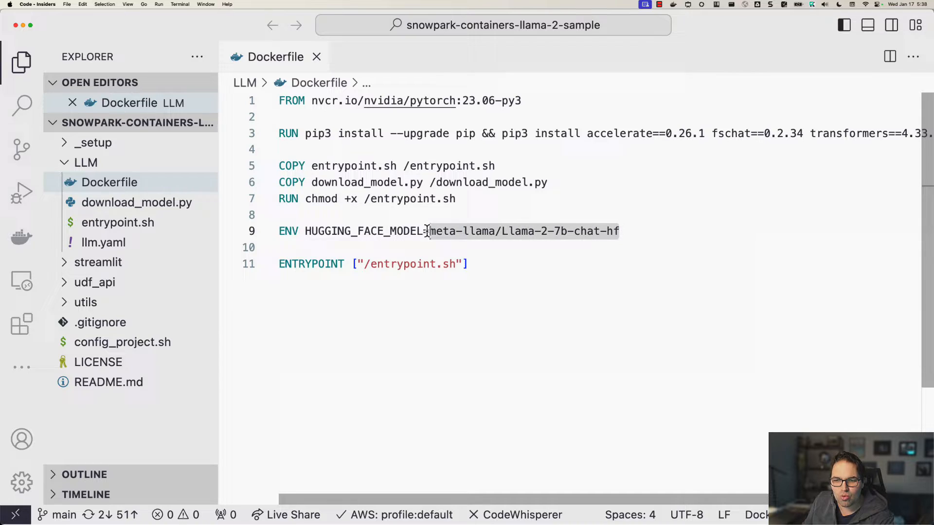
{"action": "double_click", "coordinate": [364, 231]}
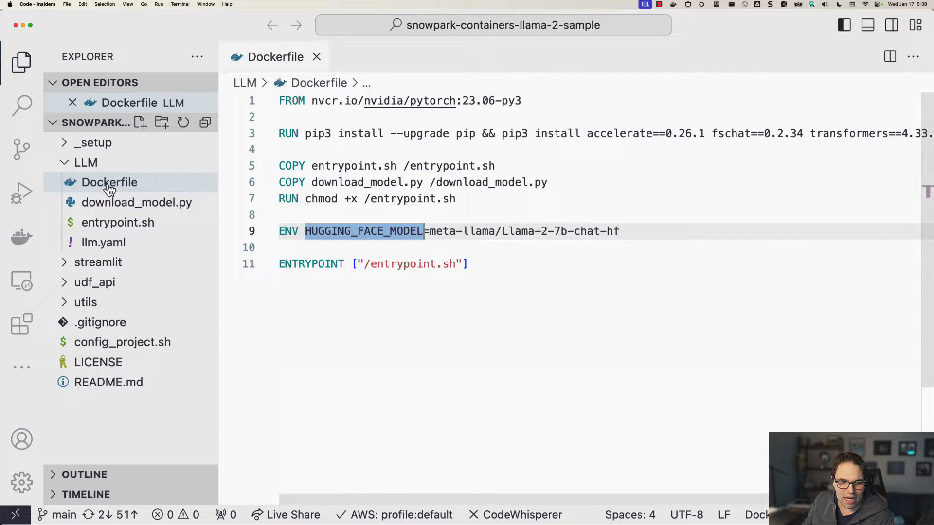
{"action": "right_click", "coordinate": [109, 182]}
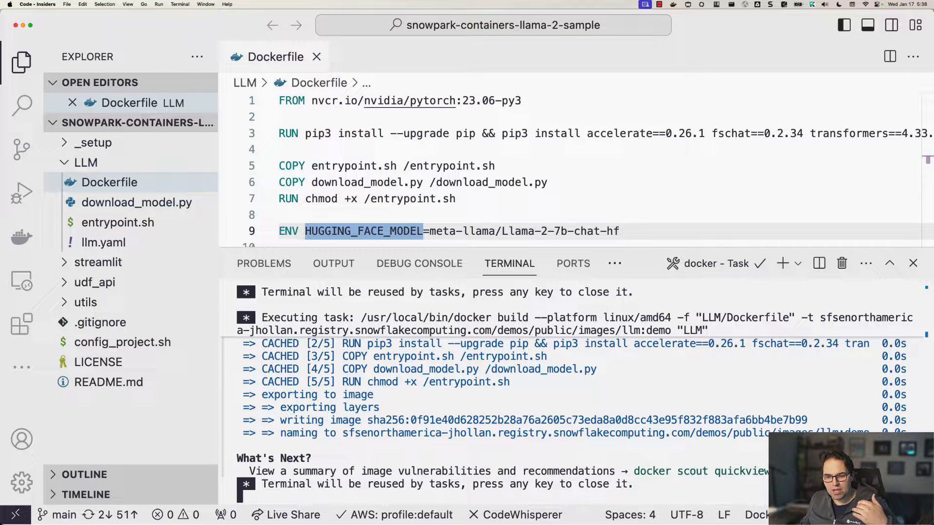
- Push the built LLM demo image to the Snowflake image registry, accepting the default tag
{"action": "left_click", "coordinate": [912, 263]}
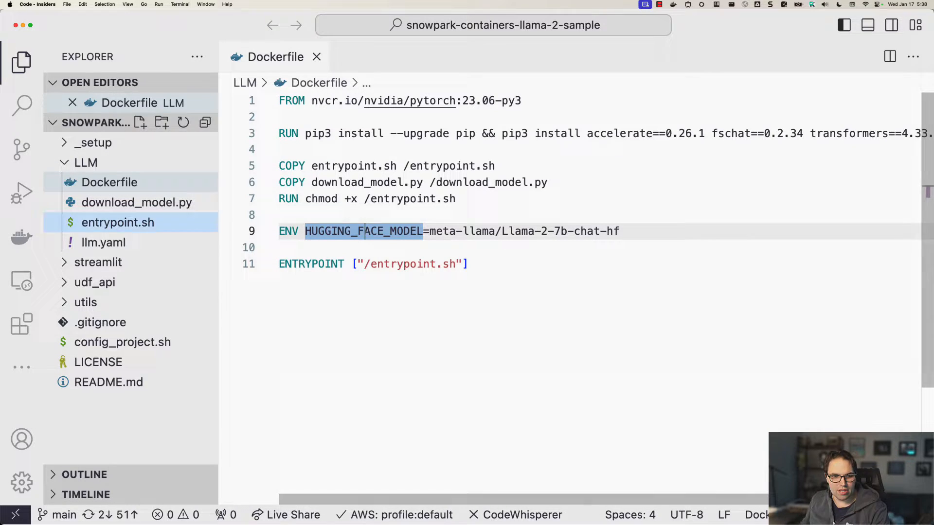
{"action": "right_click", "coordinate": [152, 162]}
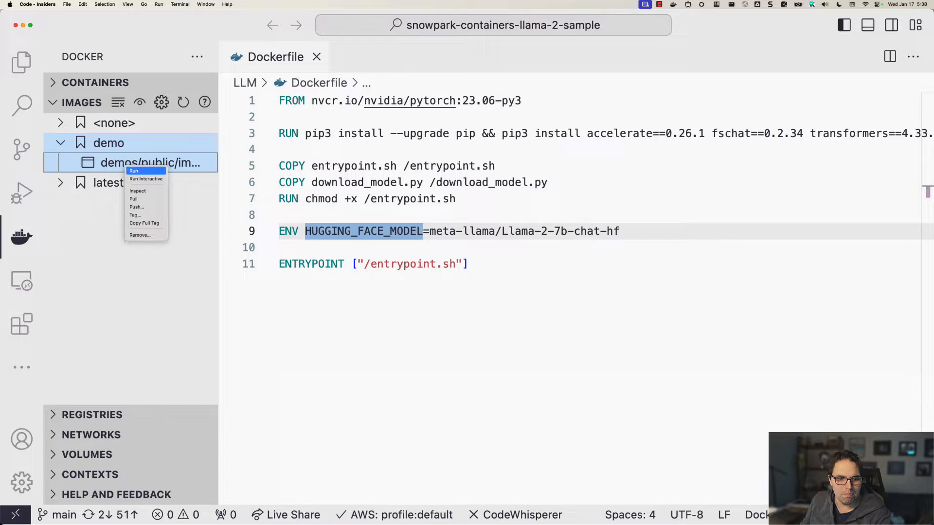
{"action": "left_click", "coordinate": [136, 206]}
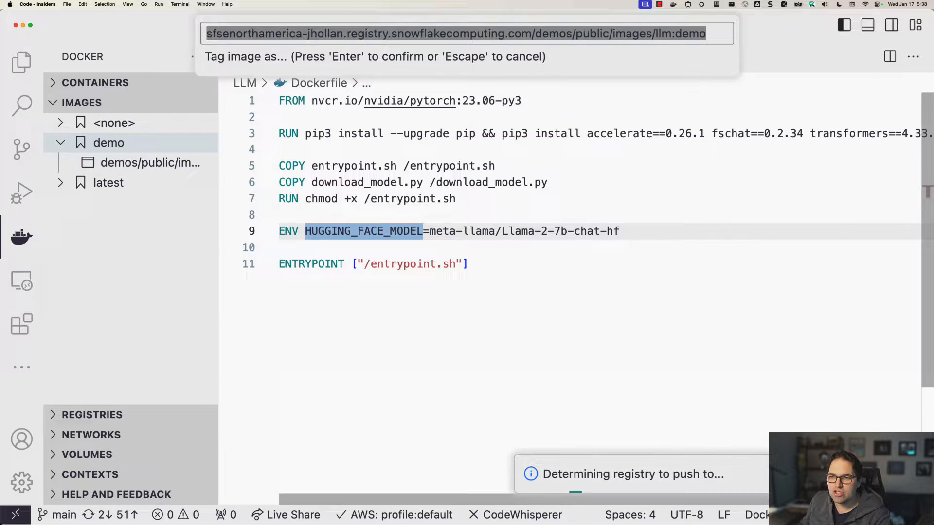
{"action": "key", "text": "Return"}
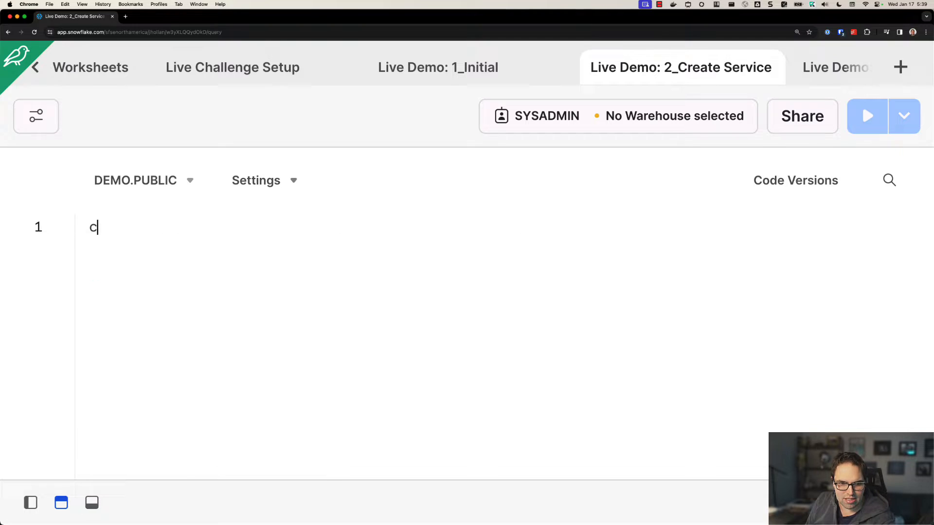
{"action": "type", "text": "reate service ll"}
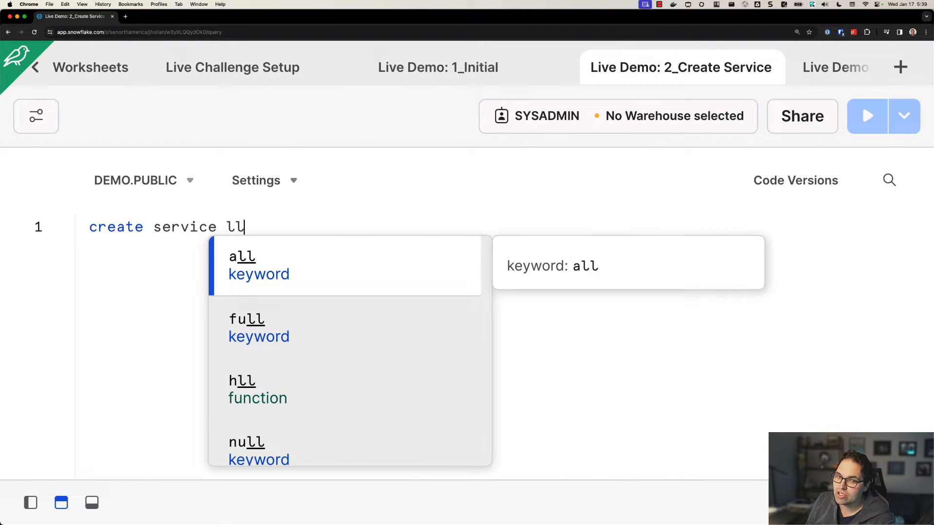
{"action": "type", "text": "lama_2"}
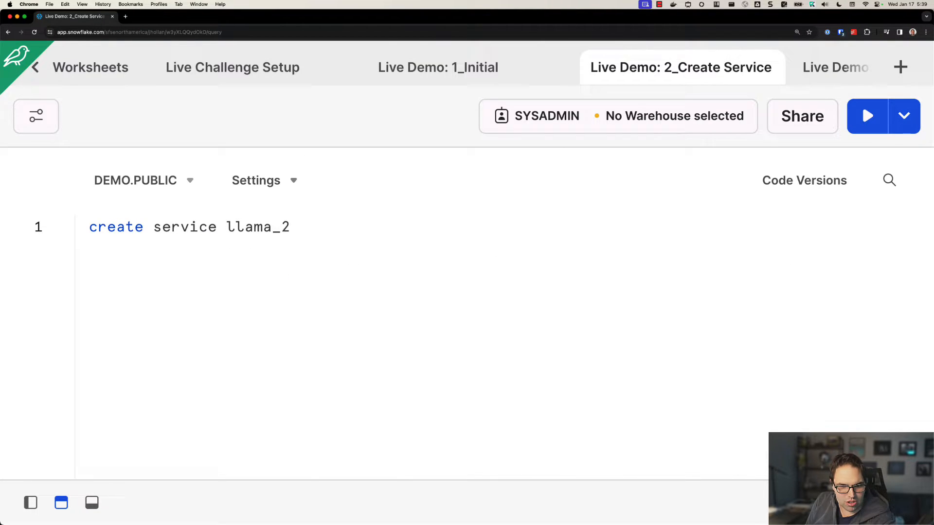
{"action": "type", "text": "in compute pool"}
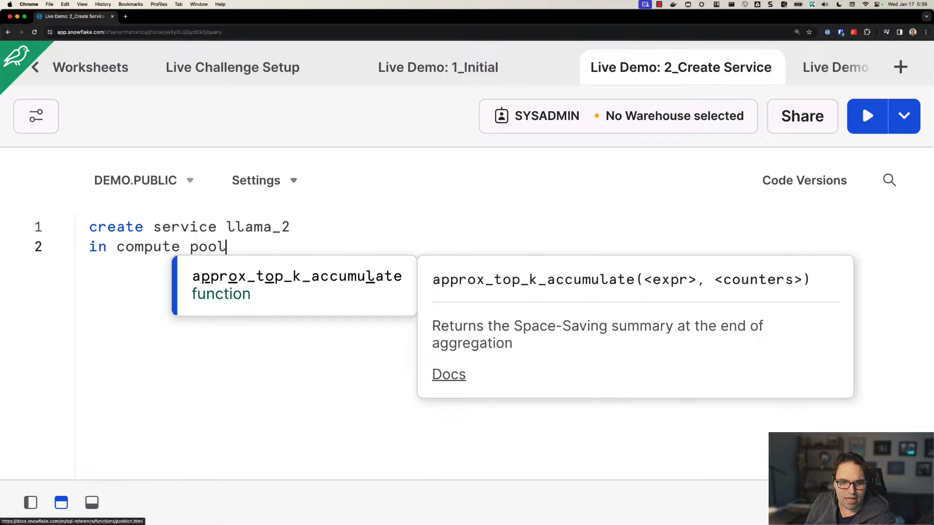
{"action": "type", "text": "gpu_nv_s"}
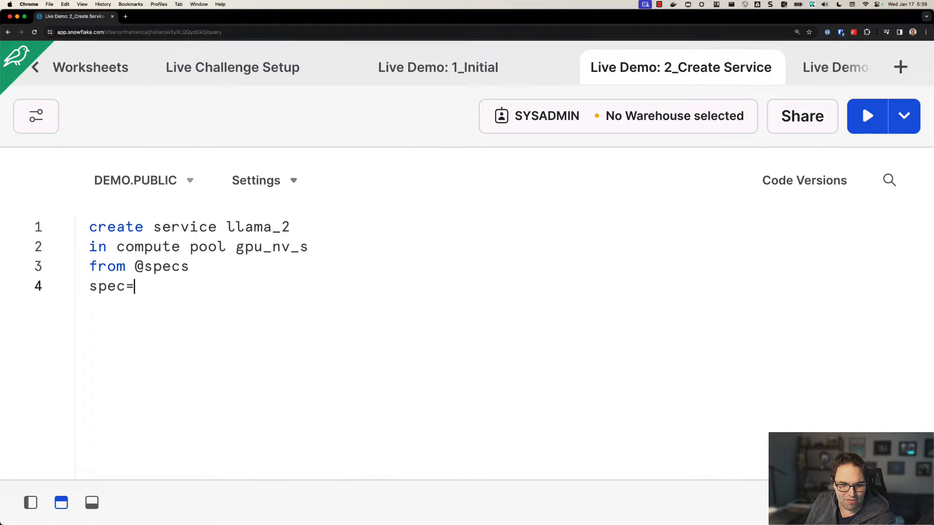
{"action": "type", "text": "'llm.yaml'"}
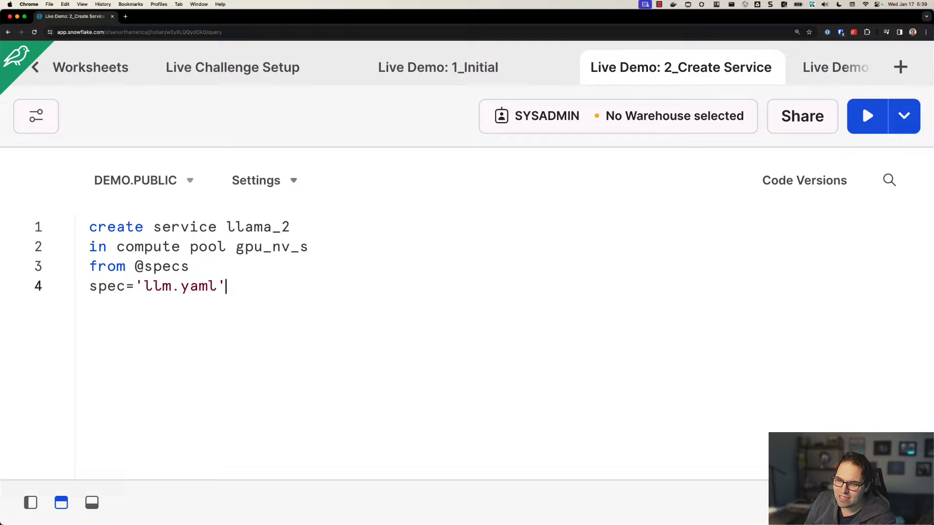
{"action": "type", "text": ";"}
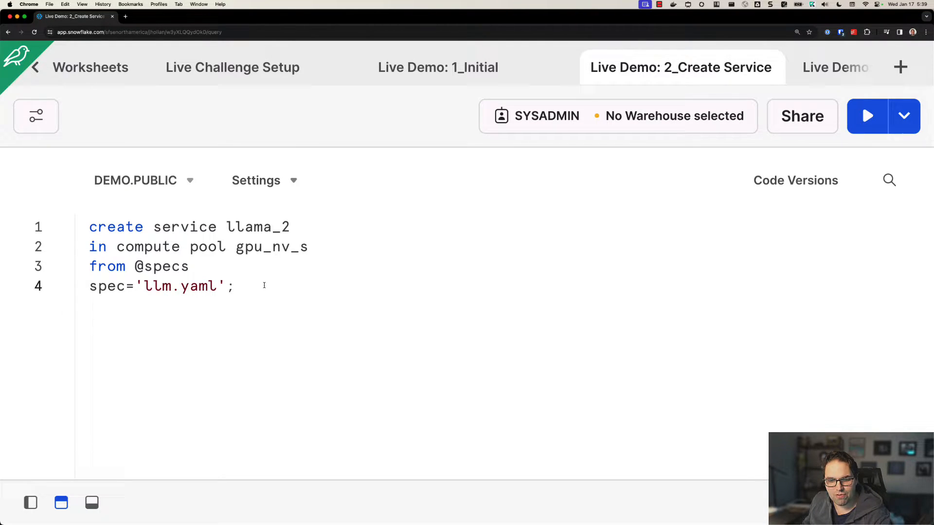
{"action": "left_click", "coordinate": [867, 116]}
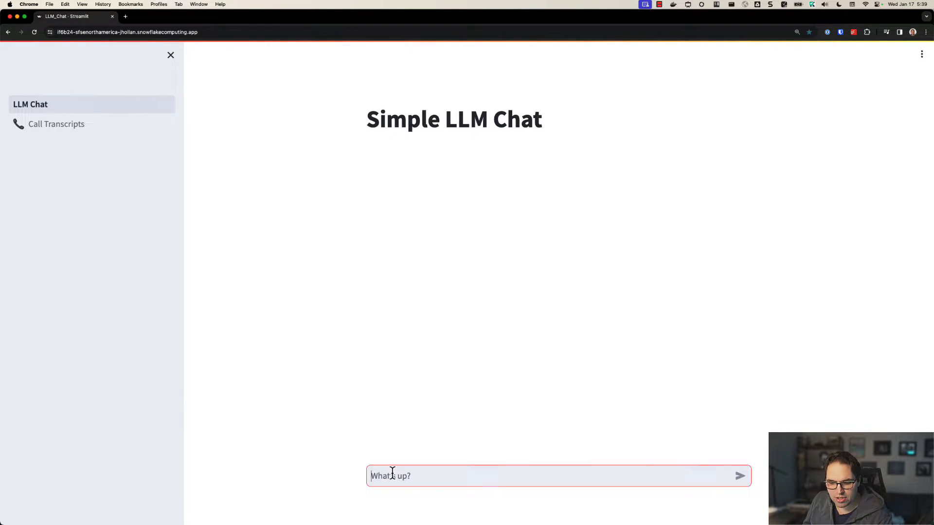
- Begin asking the Simple LLM Chat app a 'Why do Snowflake…' question
{"action": "type", "text": "What's"}
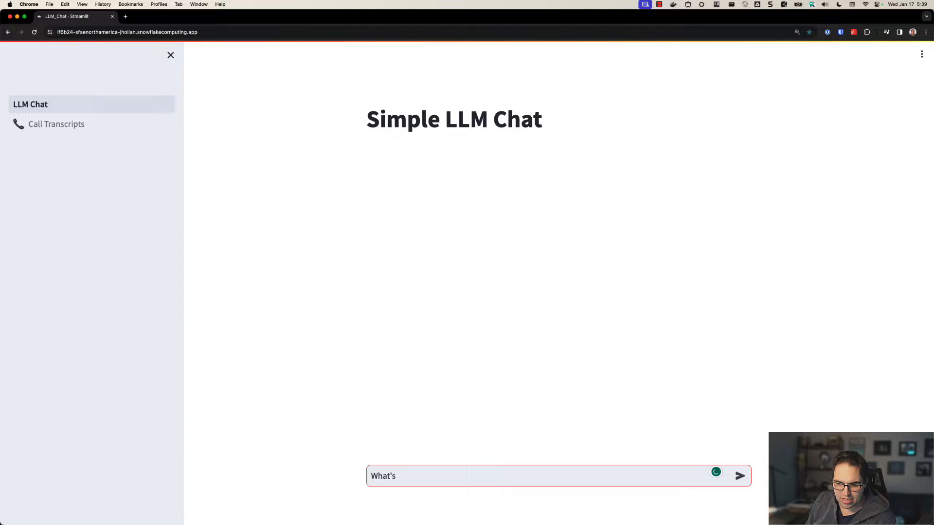
{"action": "type", "text": "Why do Snowflak"}
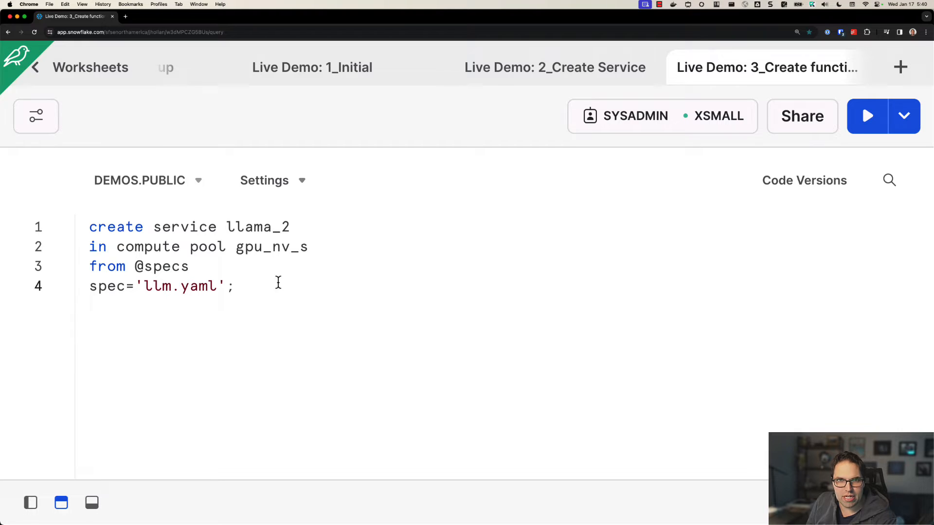
- Write create function llm(prompt text) returns text service=llama_2 endpoint=chat;
{"action": "type", "text": "c"}
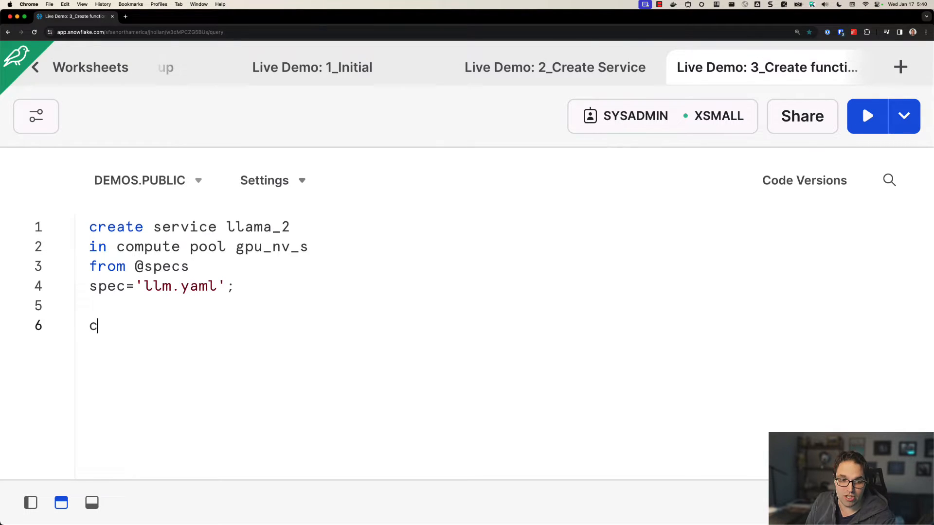
{"action": "type", "text": "reate function llm("}
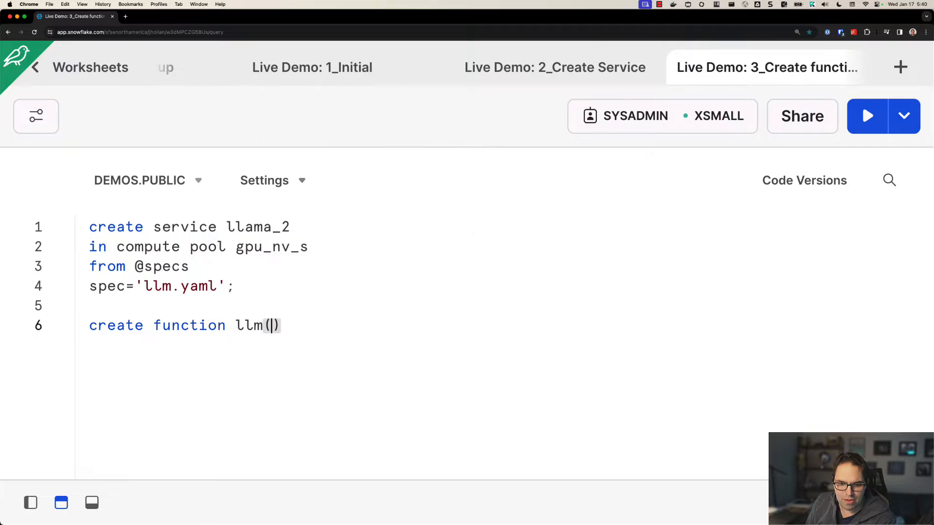
{"action": "type", "text": "pr"}
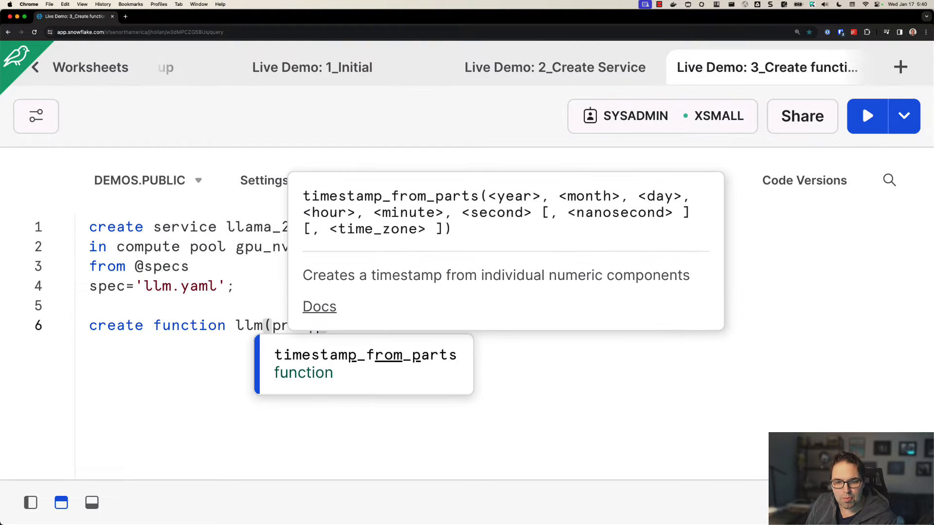
{"action": "type", "text": "returns text"}
{"action": "type", "text": "service="}
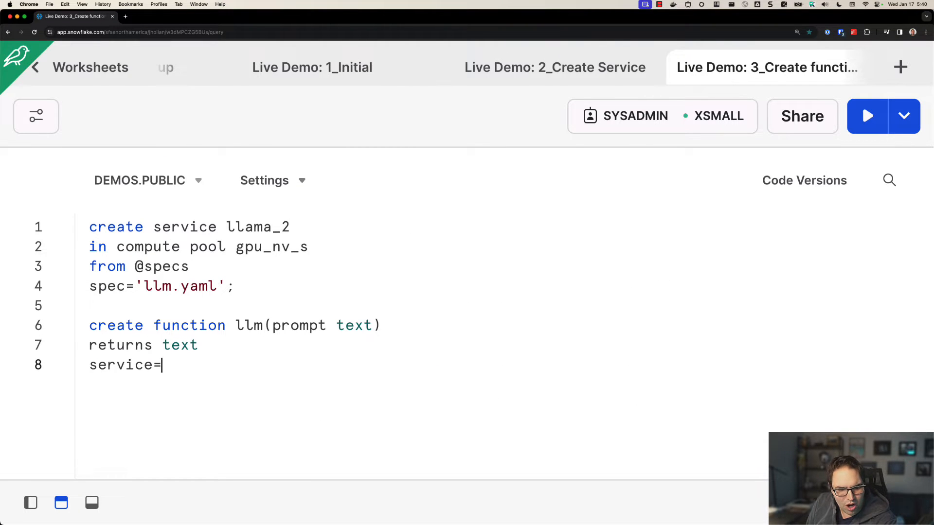
{"action": "type", "text": "llama_2"}
{"action": "type", "text": "endpoint="}
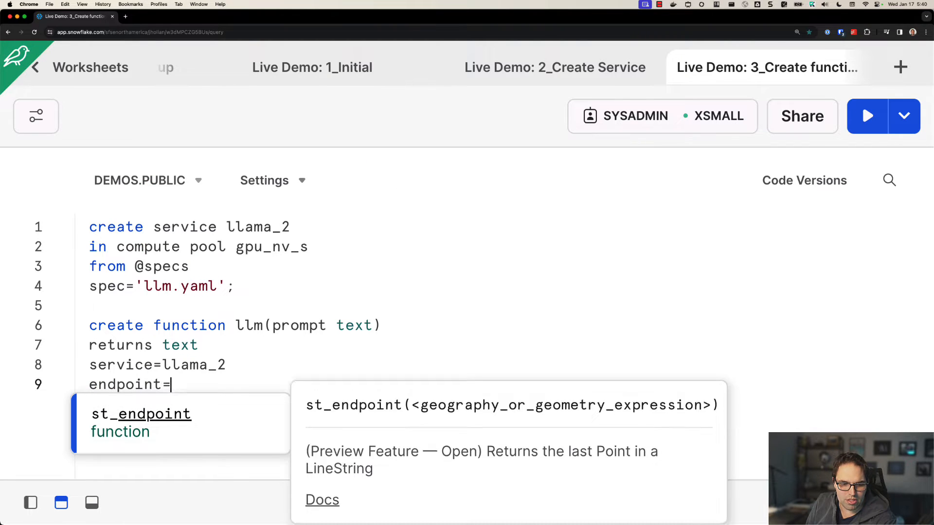
{"action": "type", "text": "chat;"}
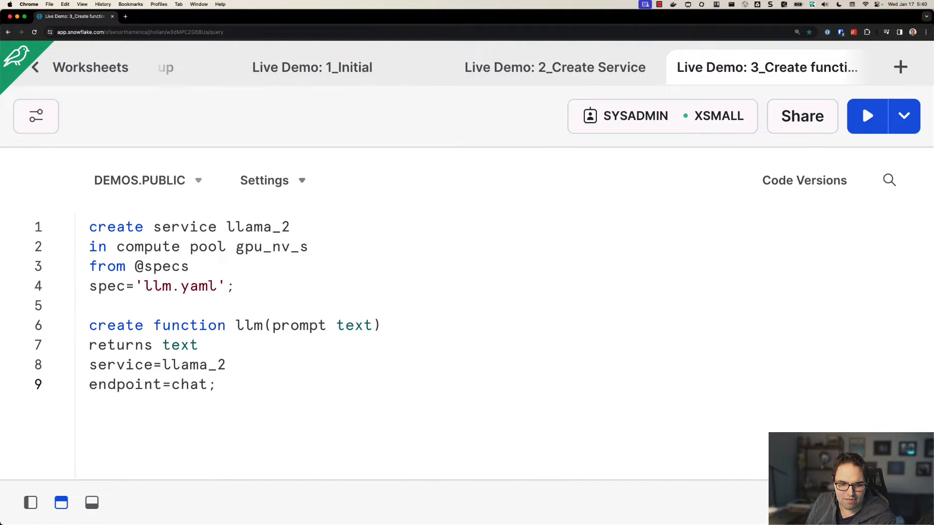
{"action": "left_click", "coordinate": [867, 116]}
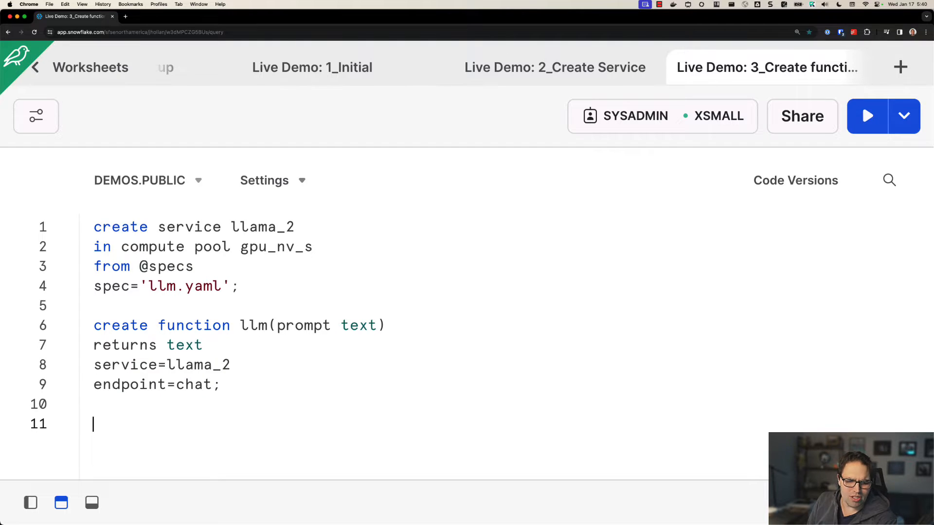
- Start a select llm() query prompting 'Given the following transcript, return a JSON object…'
{"action": "type", "text": "select llm('Tell me about"}
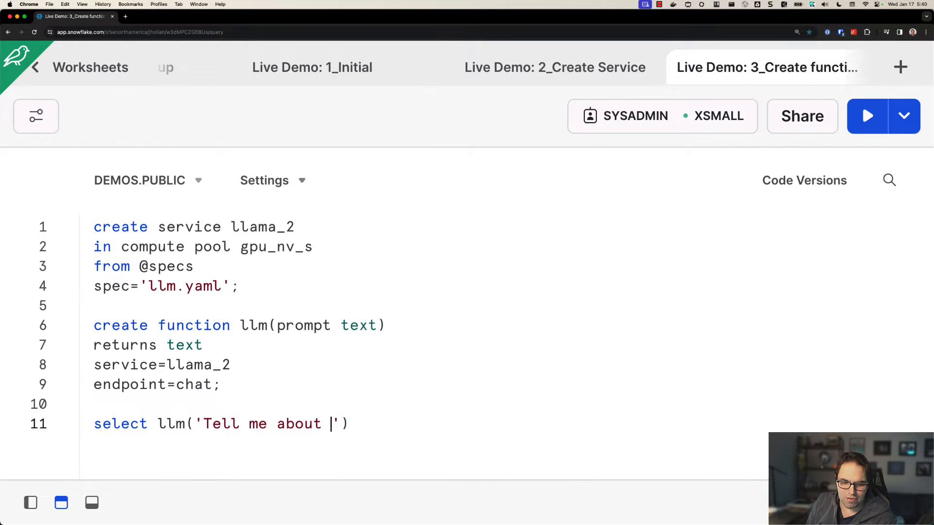
{"action": "type", "text": "fo"}
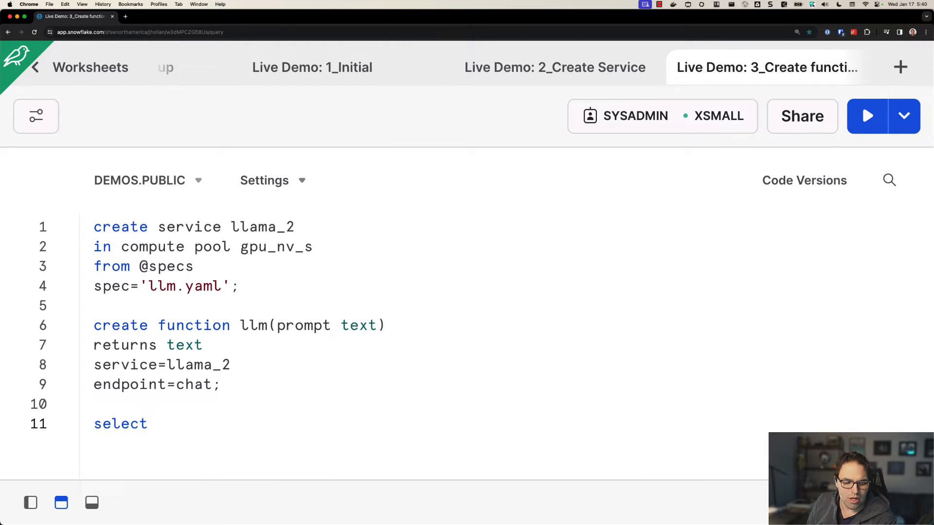
{"action": "type", "text": "transcript, llm('"}
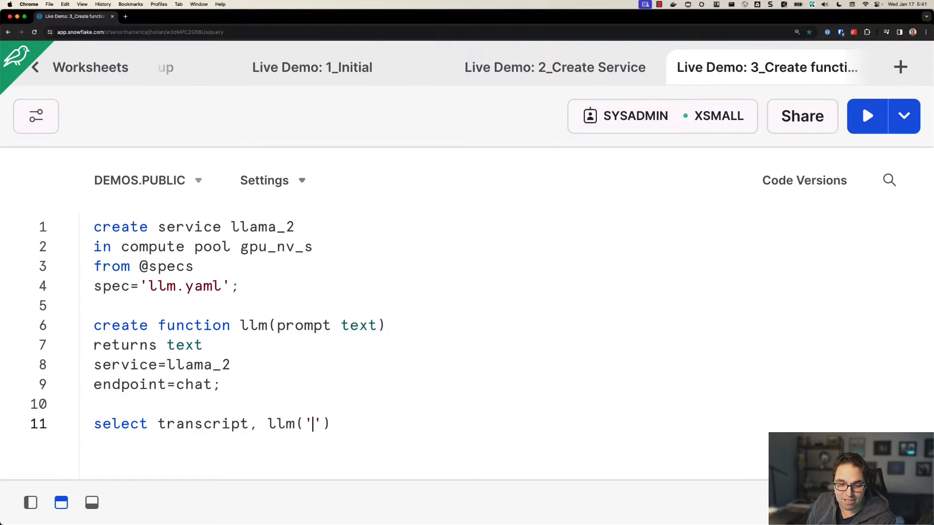
{"action": "type", "text": "Given th"}
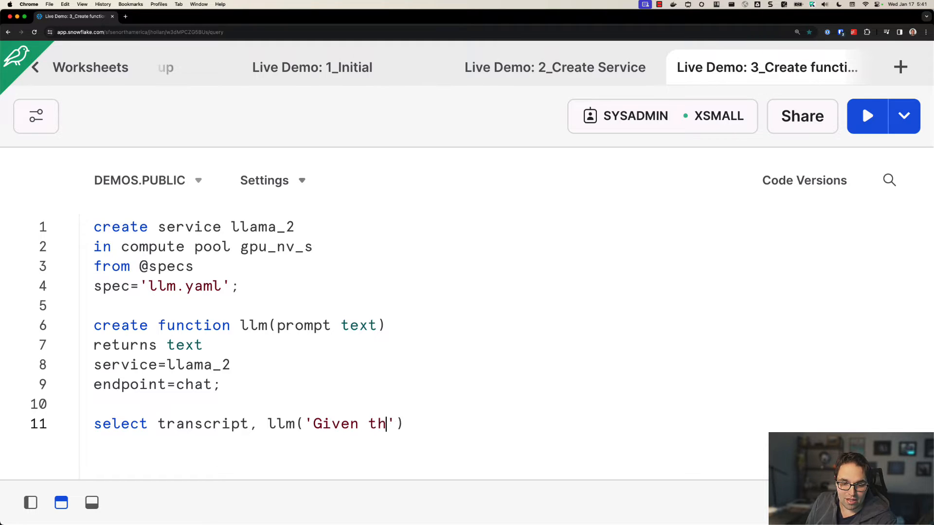
{"action": "type", "text": "e following tran"}
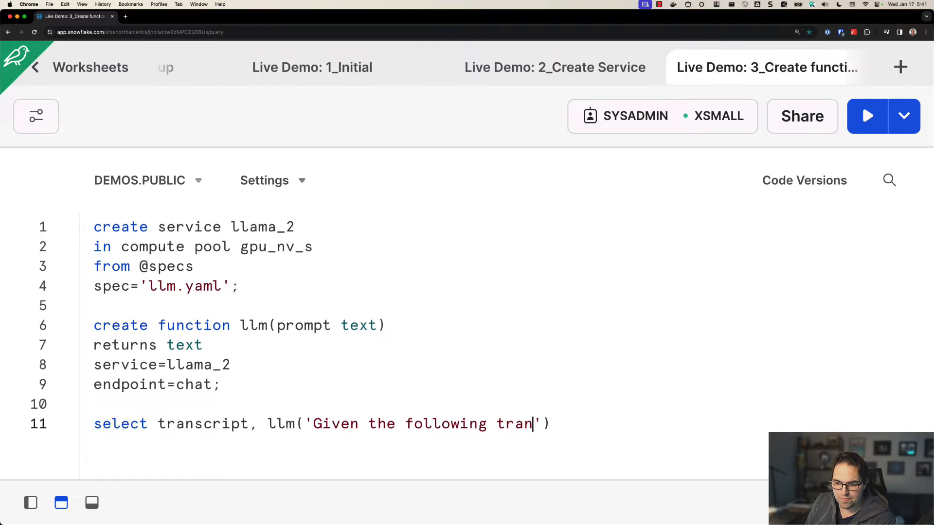
{"action": "type", "text": "script, ret"}
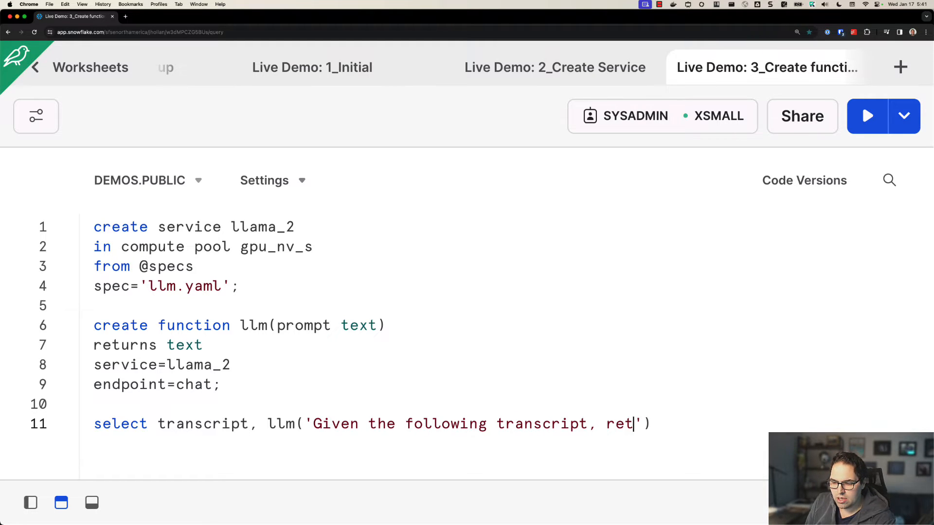
{"action": "type", "text": "urn a JSON object wit"}
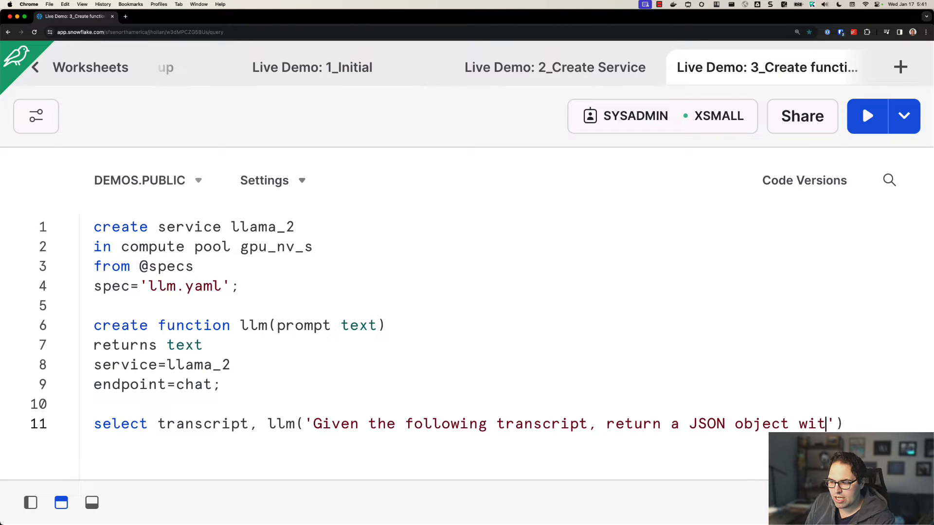
- Request properties summary, root_cause, ending_customer_sentiment from public.customer_support_transcripts
{"action": "type", "text": "h the following propert"}
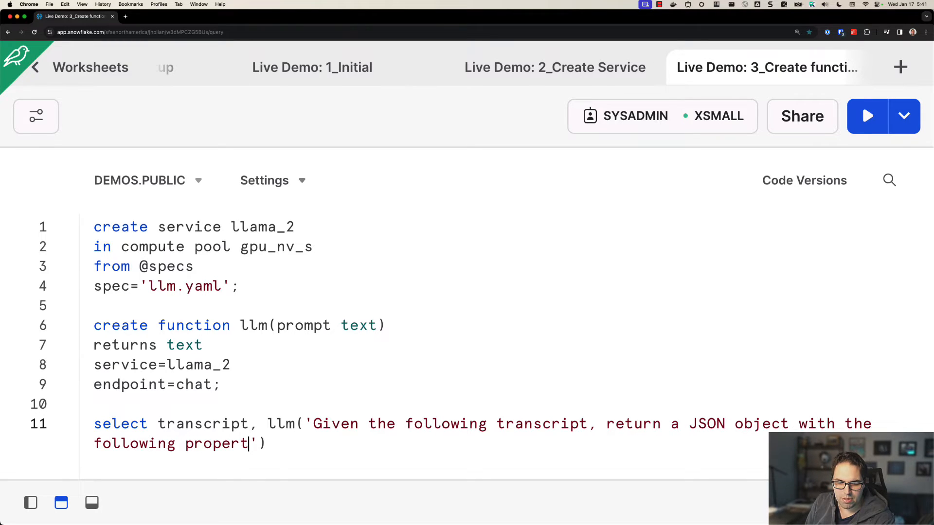
{"action": "type", "text": "ies: sum"}
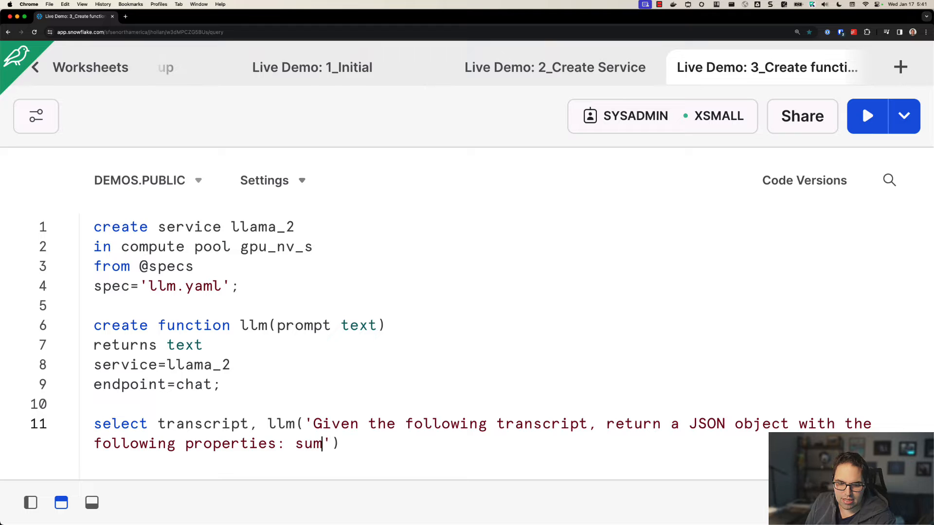
{"action": "type", "text": "mary, root"}
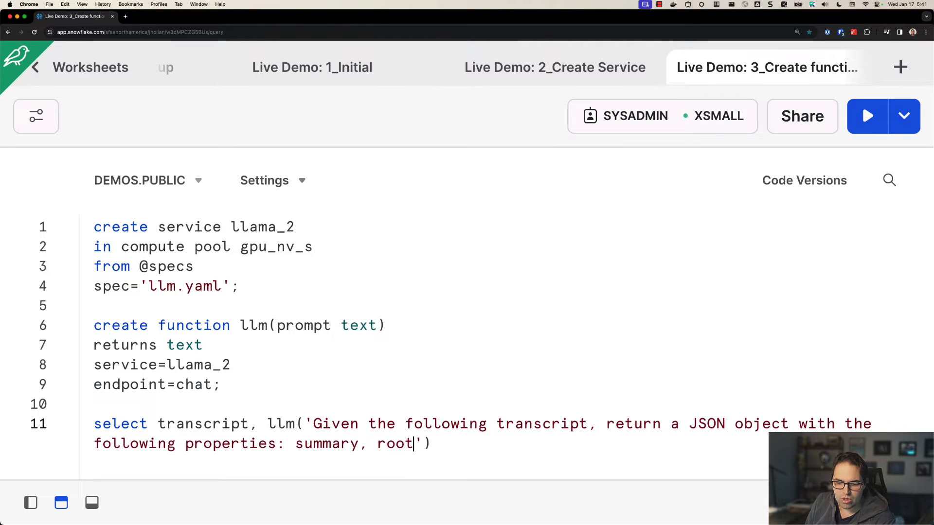
{"action": "type", "text": "_cause, ending_cus"}
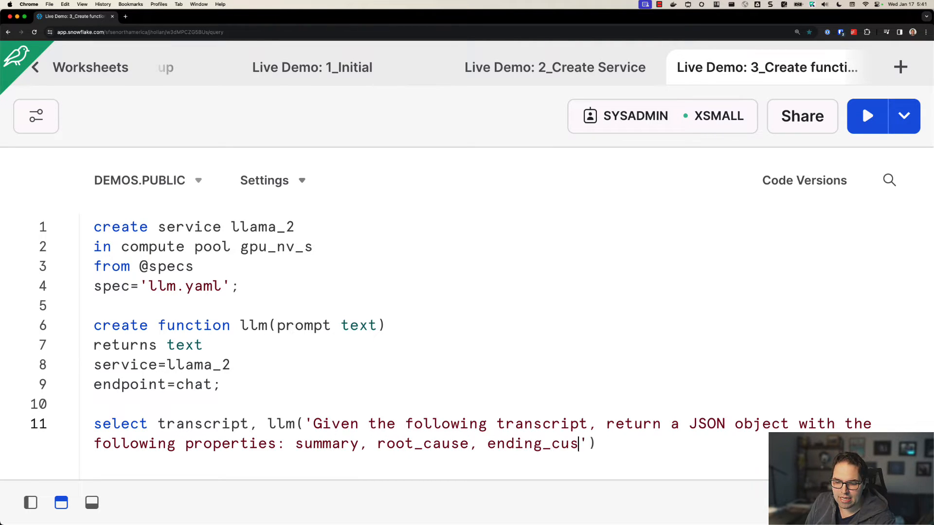
{"action": "type", "text": "tomer_sentimet"}
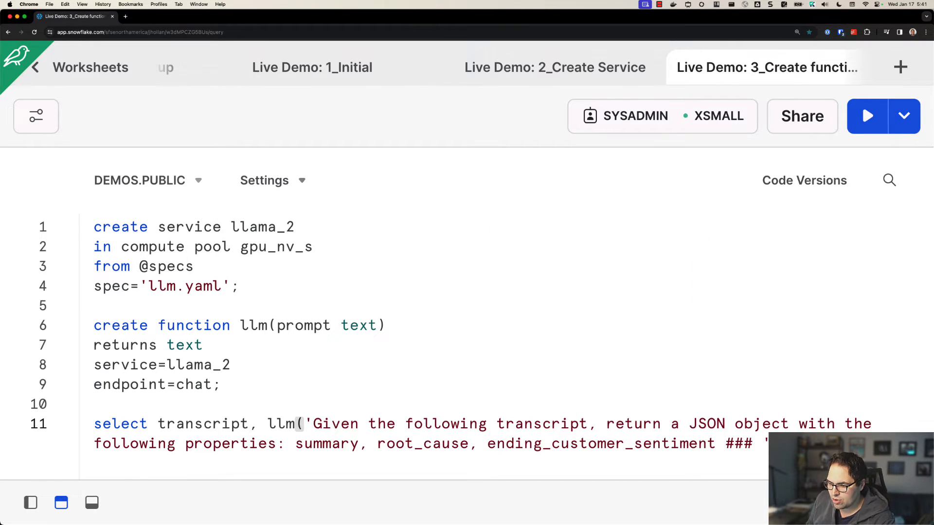
{"action": "type", "text": "from public"}
{"action": "type", "text": "limi"}
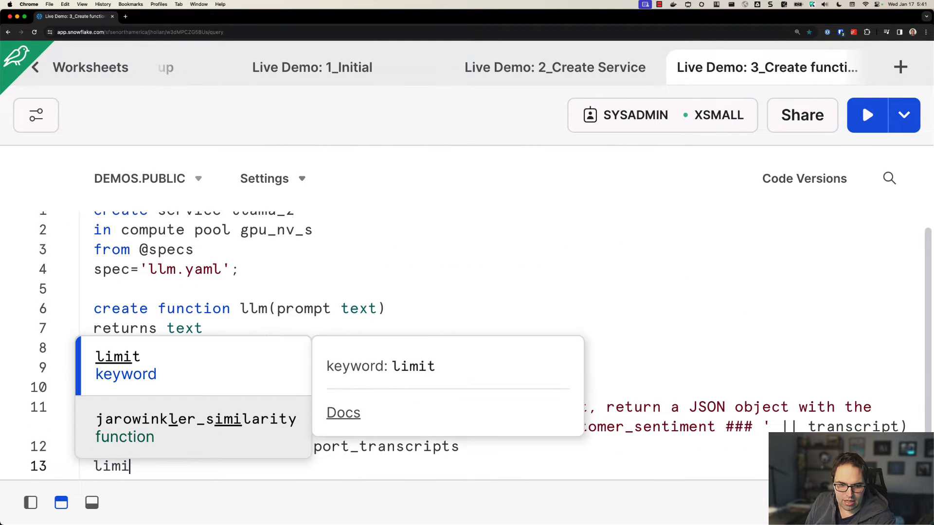
- Run the limit-1 summarization query and view the transcript and llm JSON output in detail
{"action": "left_click", "coordinate": [866, 115]}
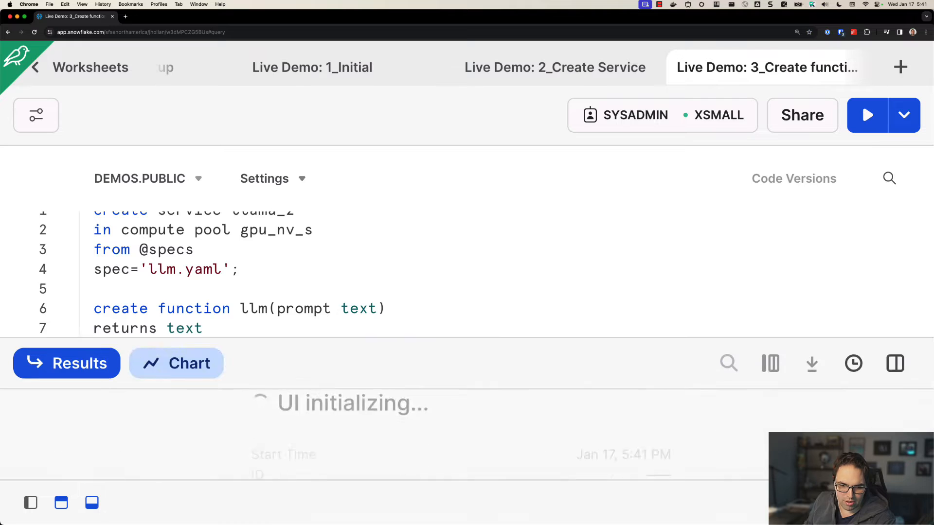
{"action": "mouse_move", "coordinate": [91, 503]}
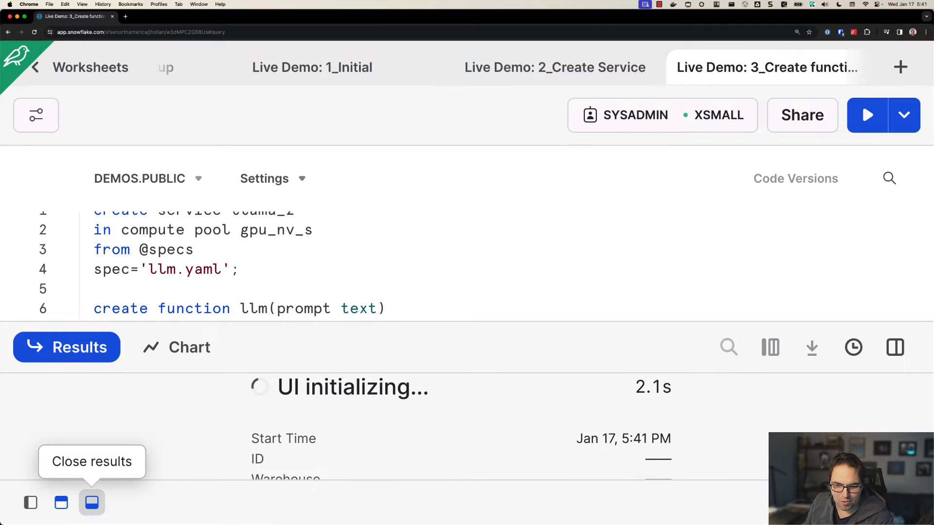
{"action": "left_click", "coordinate": [867, 115]}
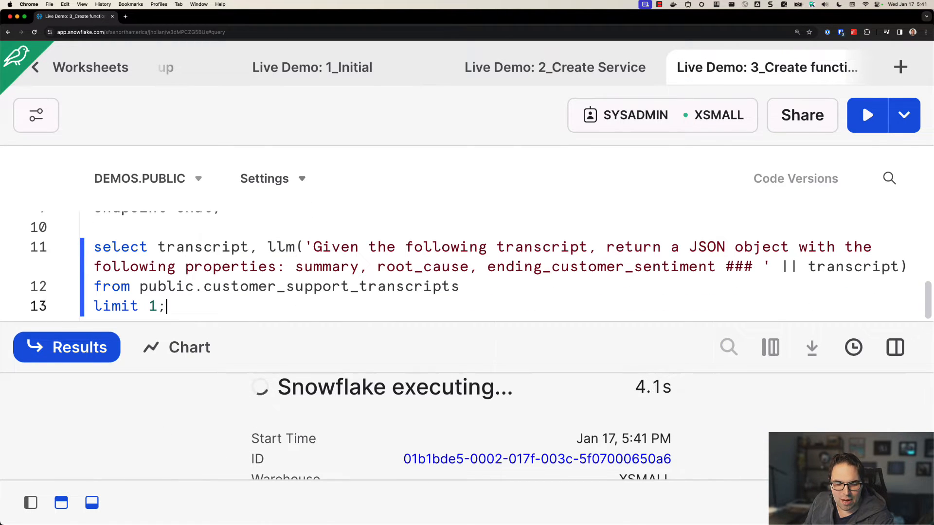
{"action": "double_click", "coordinate": [281, 246]}
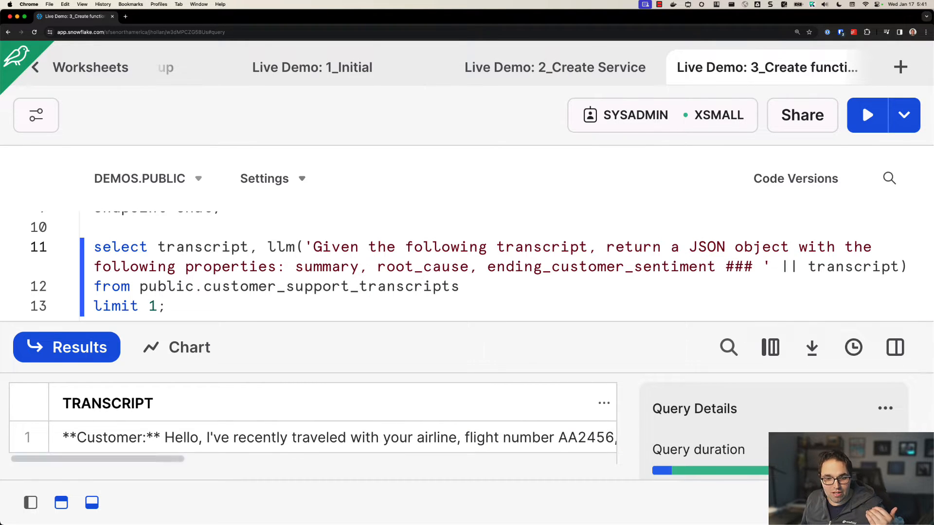
{"action": "left_click", "coordinate": [333, 436]}
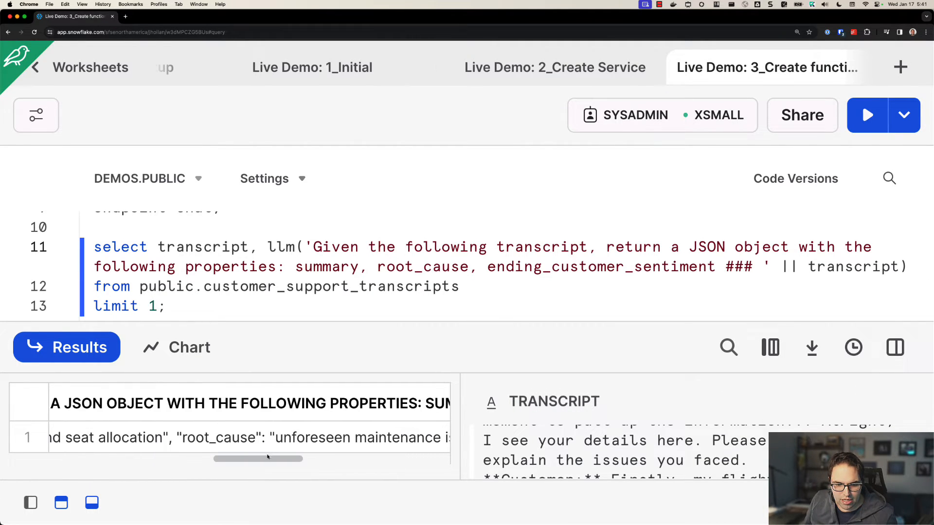
{"action": "scroll", "scroll_direction": "down", "scroll_amount": 3}
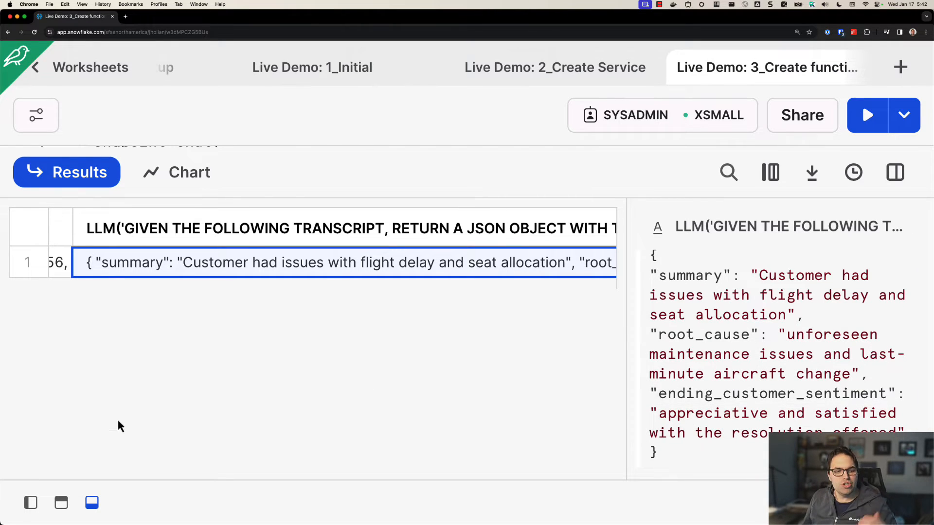
- Hide the Snowsight results and stop the Google timer with 54 seconds remaining
{"action": "left_click", "coordinate": [91, 502]}
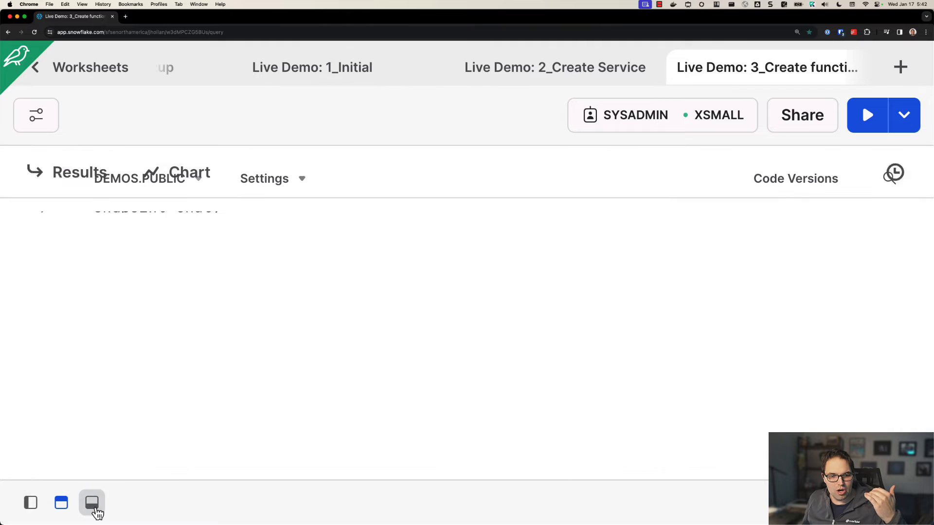
{"action": "left_click", "coordinate": [91, 502]}
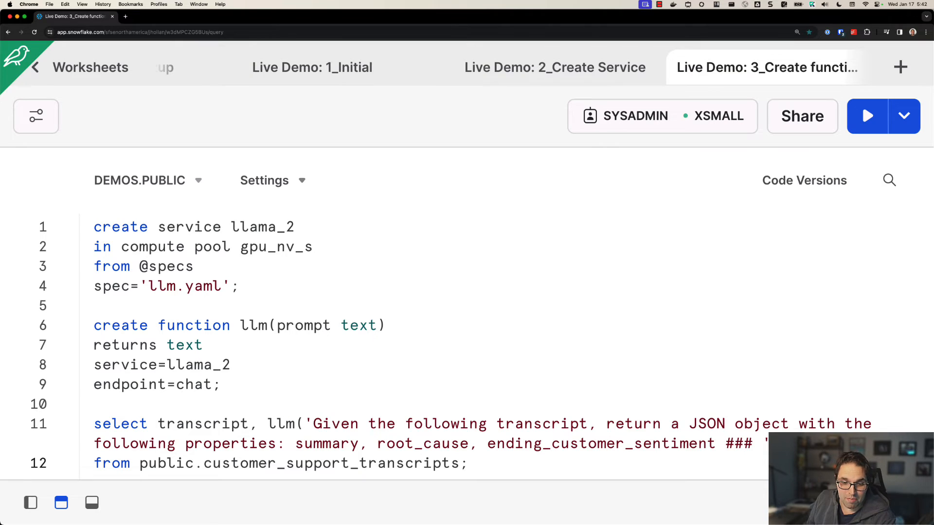
{"action": "left_click", "coordinate": [867, 115]}
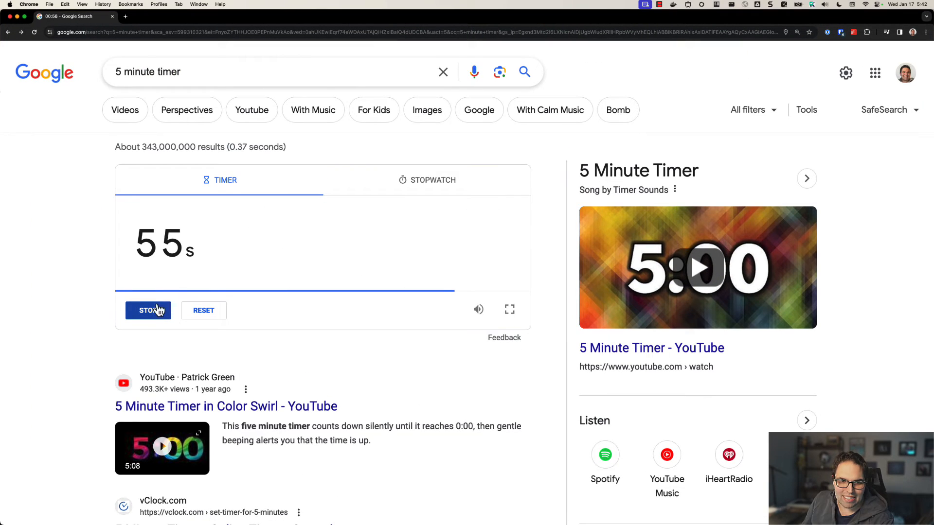
{"action": "left_click", "coordinate": [148, 310]}
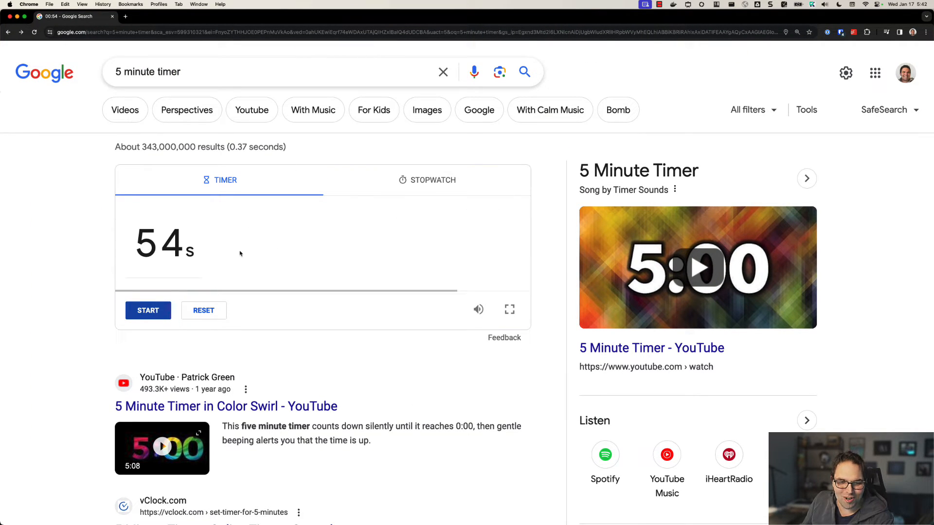